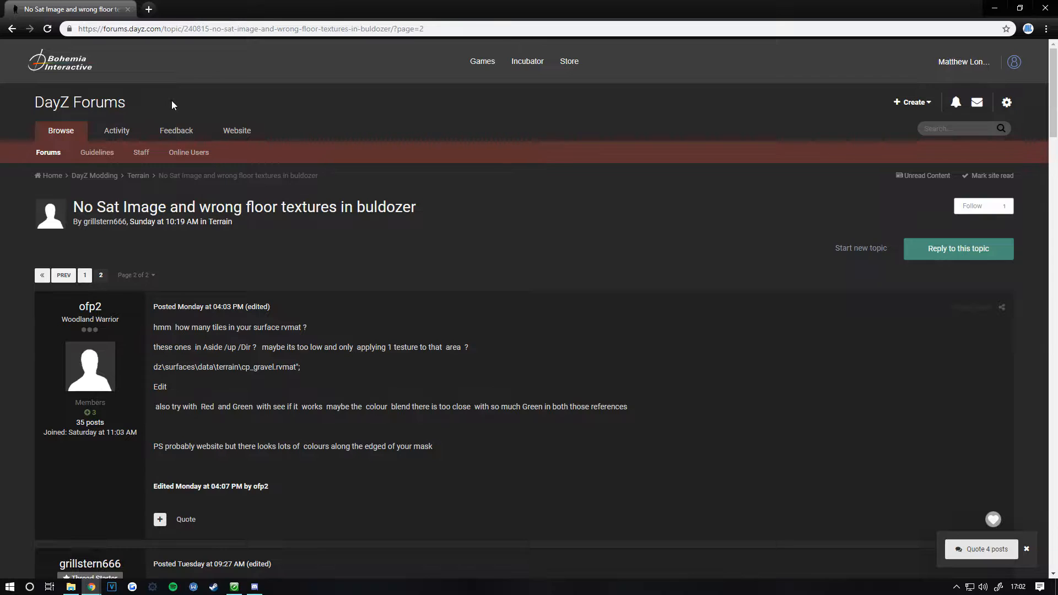
{"action": "mouse_move", "coordinate": [123, 153]}
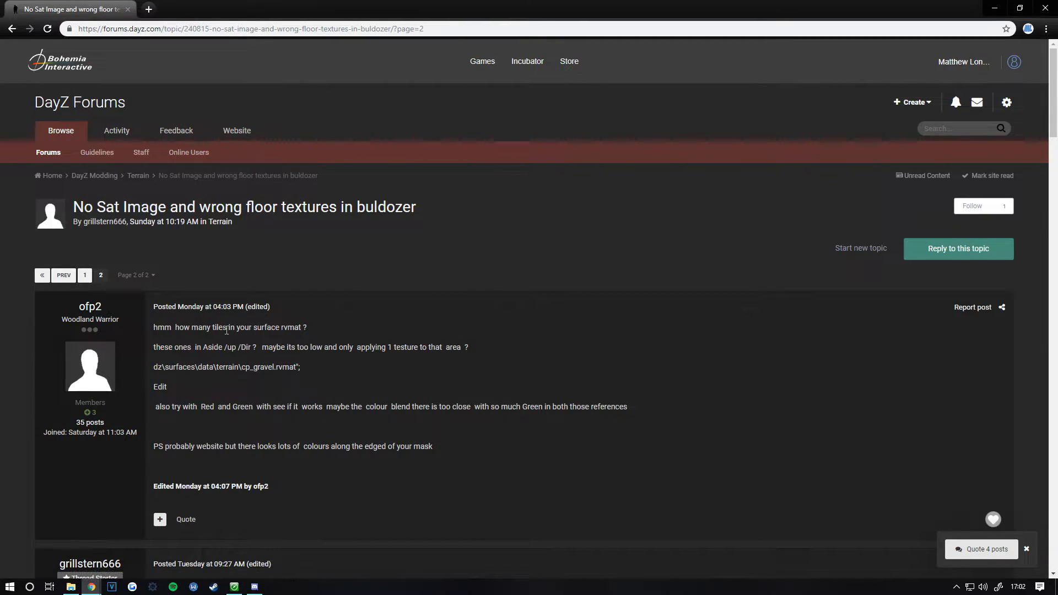
- Browse File Explorer from C: through steamapps into Arma 3 Tools, then return to Terrain Builder
{"action": "scroll", "scroll_direction": "down", "scroll_amount": 3}
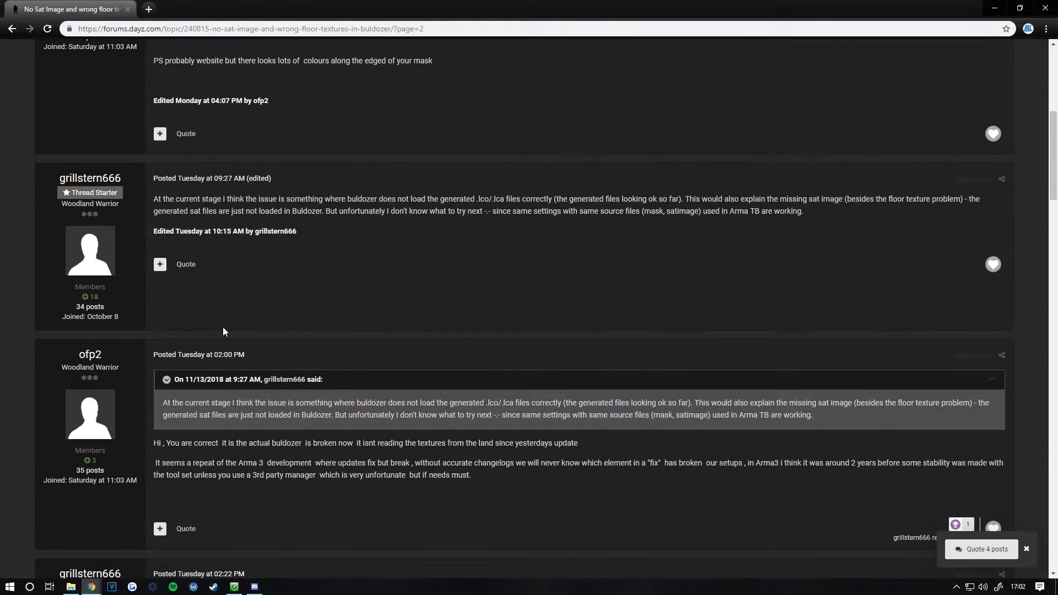
{"action": "scroll", "scroll_direction": "down", "scroll_amount": 3}
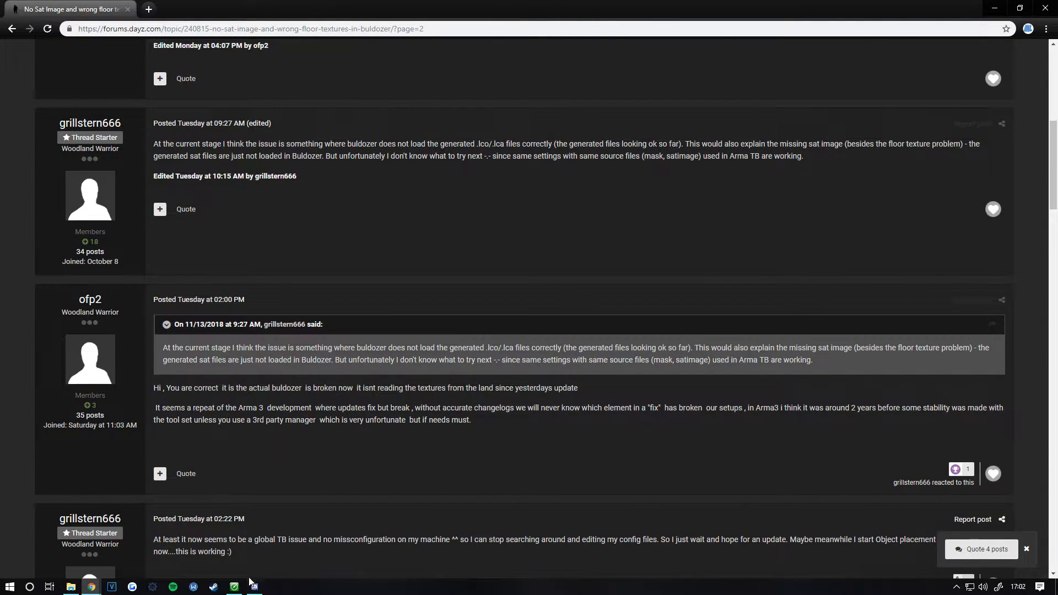
{"action": "left_click", "coordinate": [70, 586]}
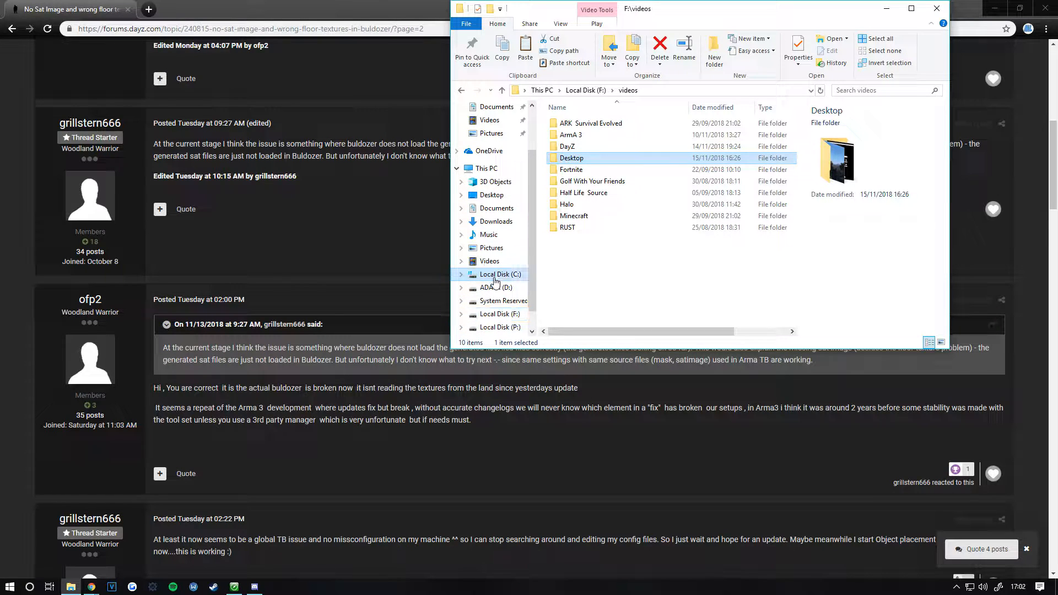
{"action": "left_click", "coordinate": [499, 274]}
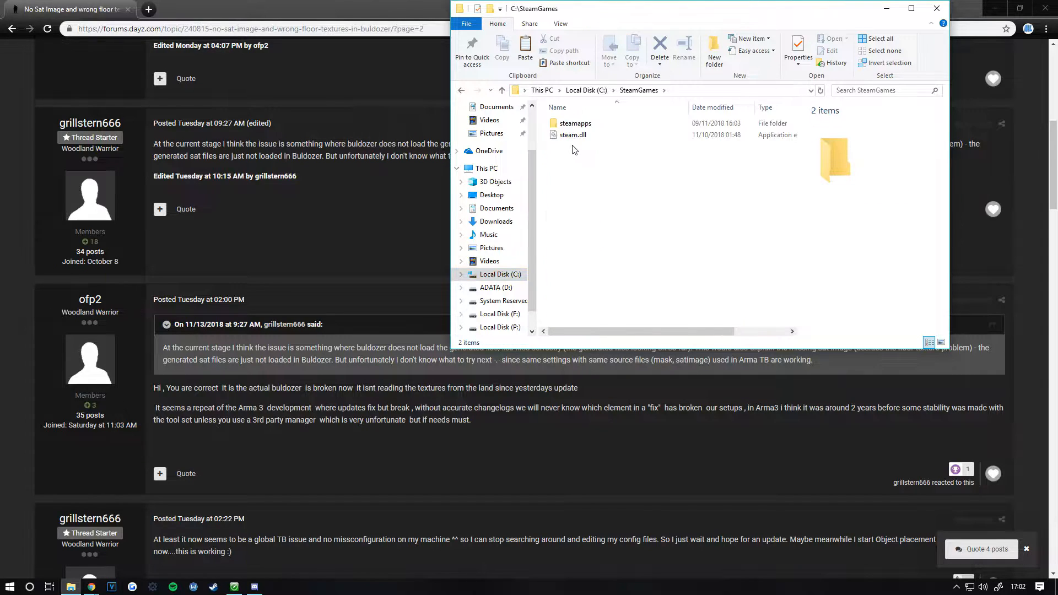
{"action": "double_click", "coordinate": [575, 123]}
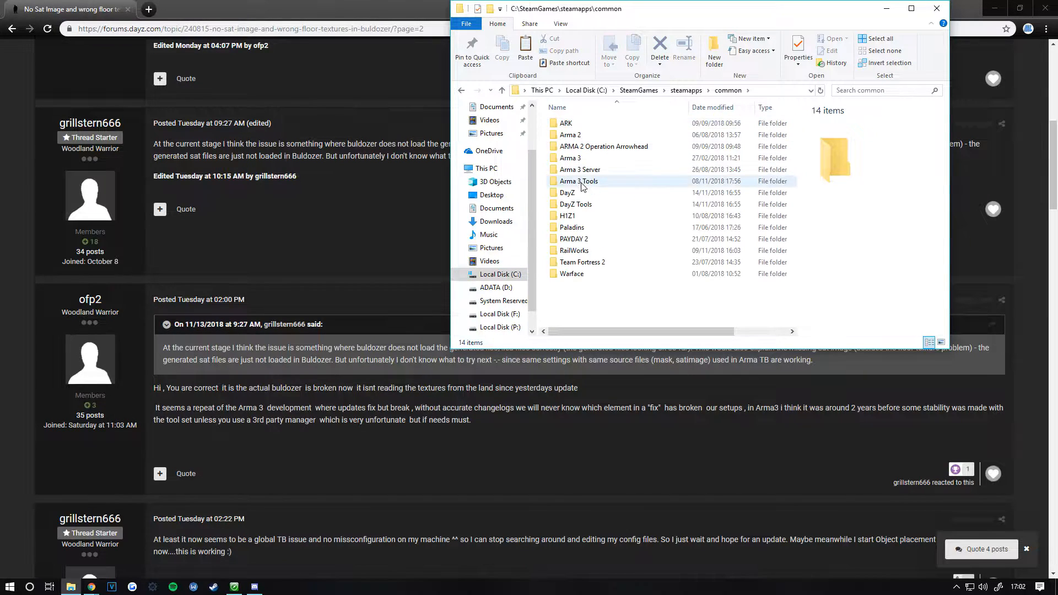
{"action": "double_click", "coordinate": [567, 192]}
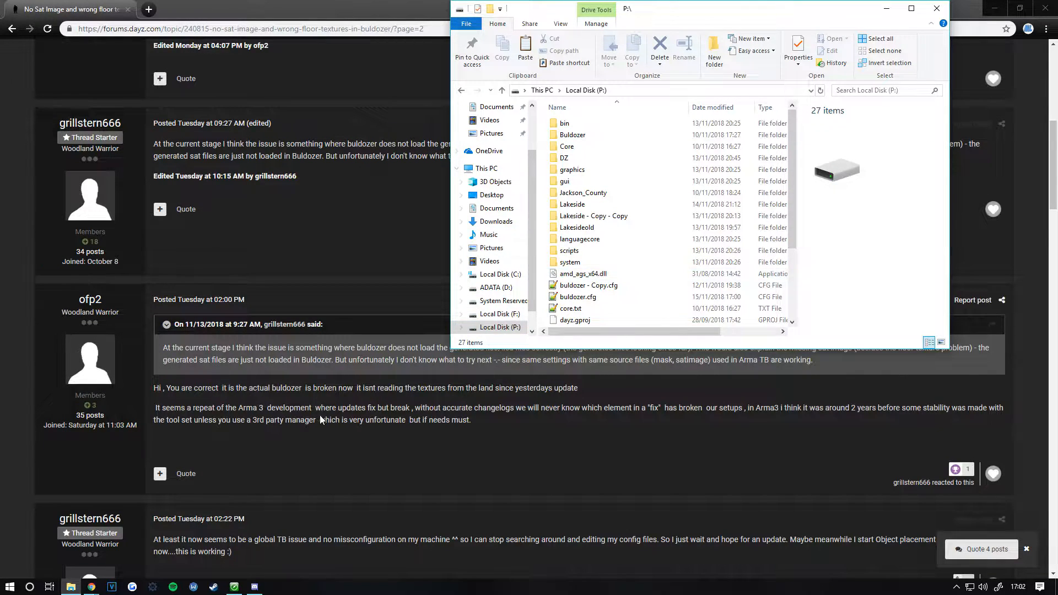
{"action": "left_click", "coordinate": [234, 586]}
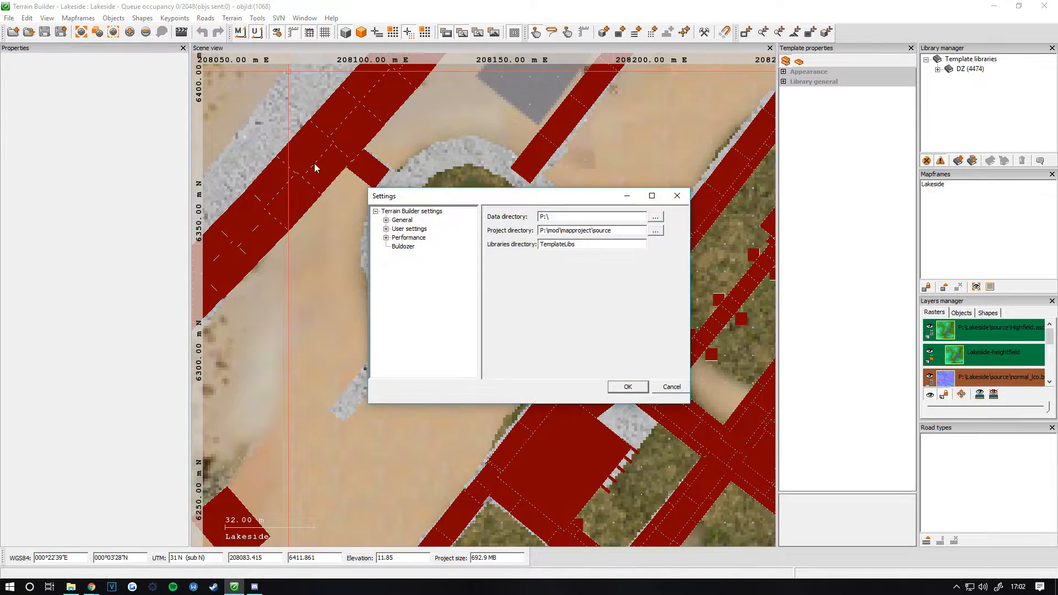
- Point the Buldozer .exe file path at P:\DayZ_x64.exe and dismiss the file picker
{"action": "left_click", "coordinate": [403, 246]}
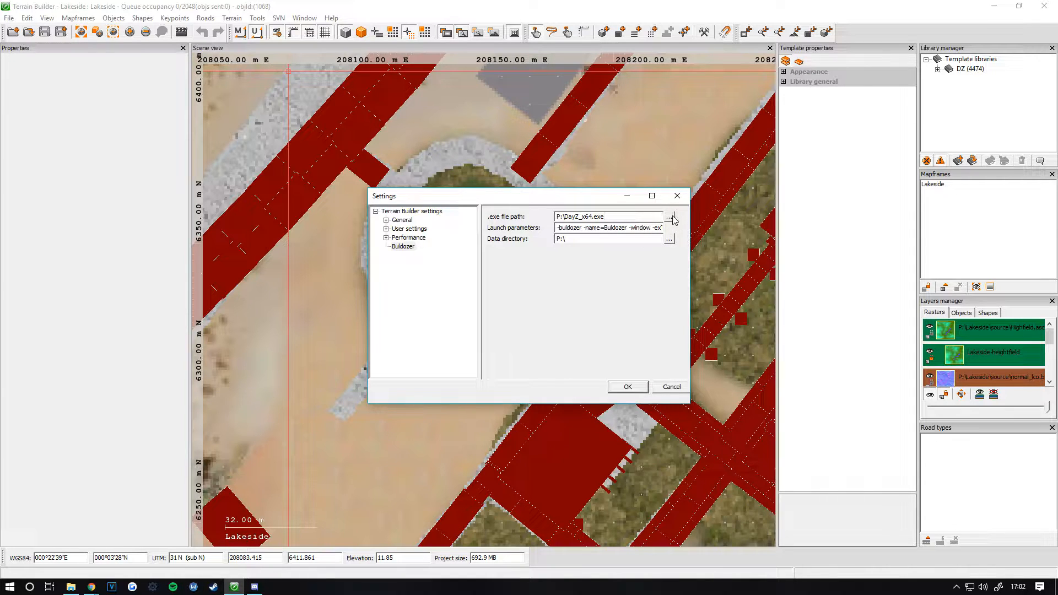
{"action": "left_click", "coordinate": [670, 217]}
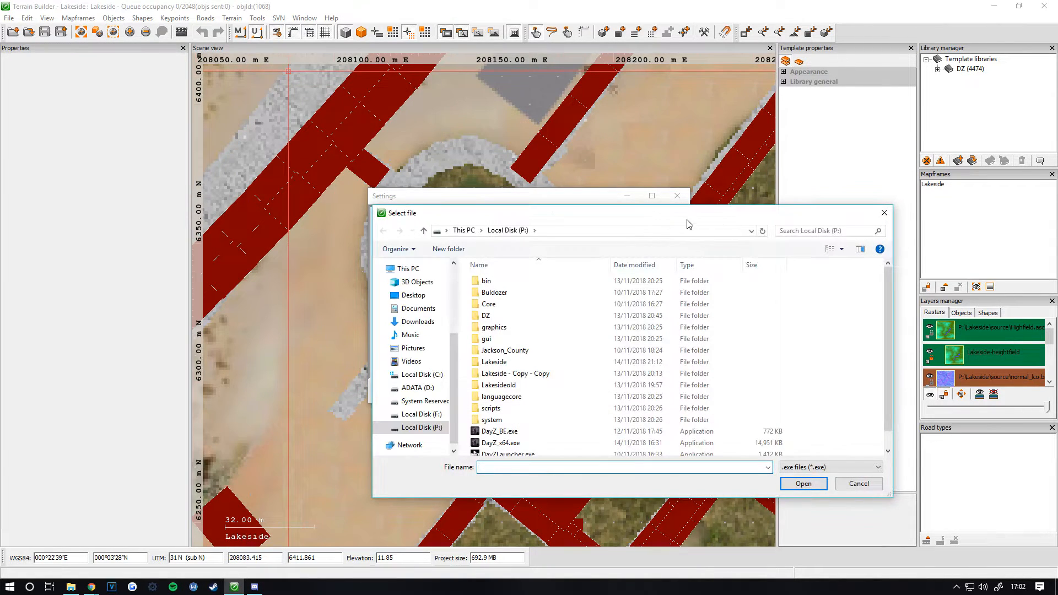
{"action": "left_click", "coordinate": [499, 431]}
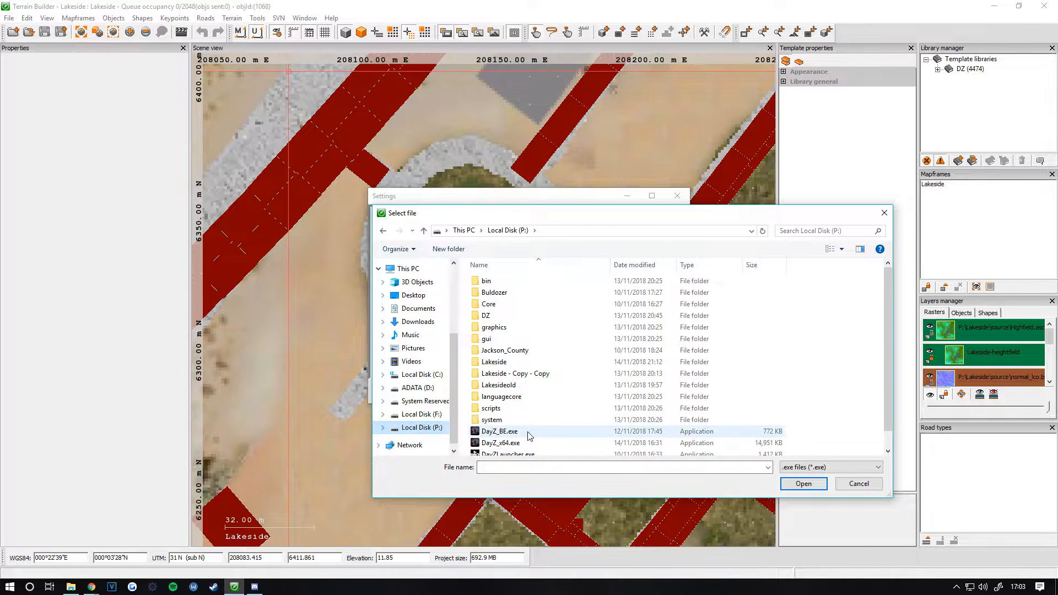
{"action": "left_click", "coordinate": [501, 426]}
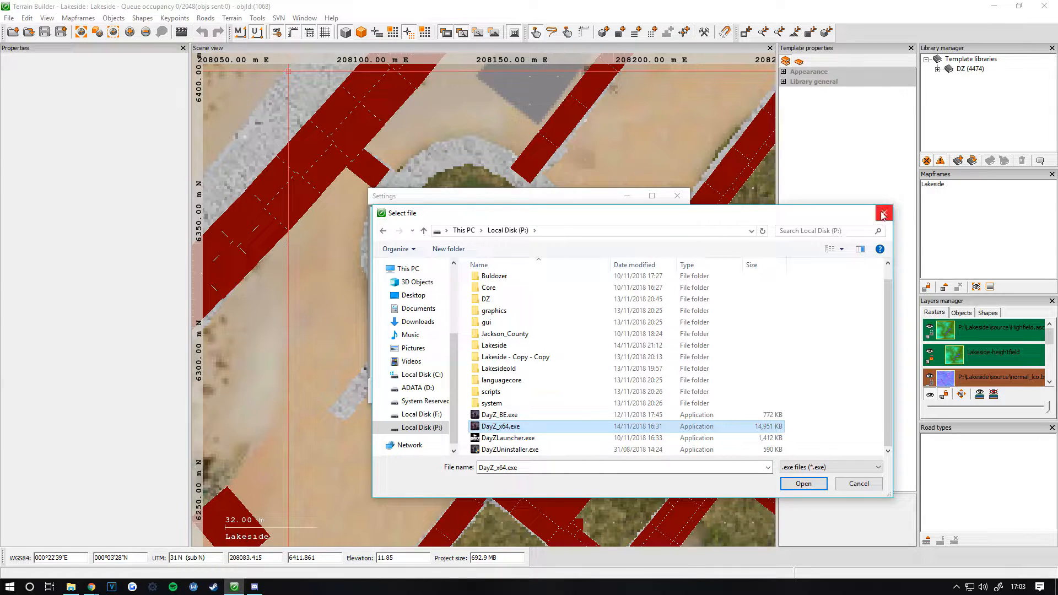
{"action": "left_click", "coordinate": [882, 213]}
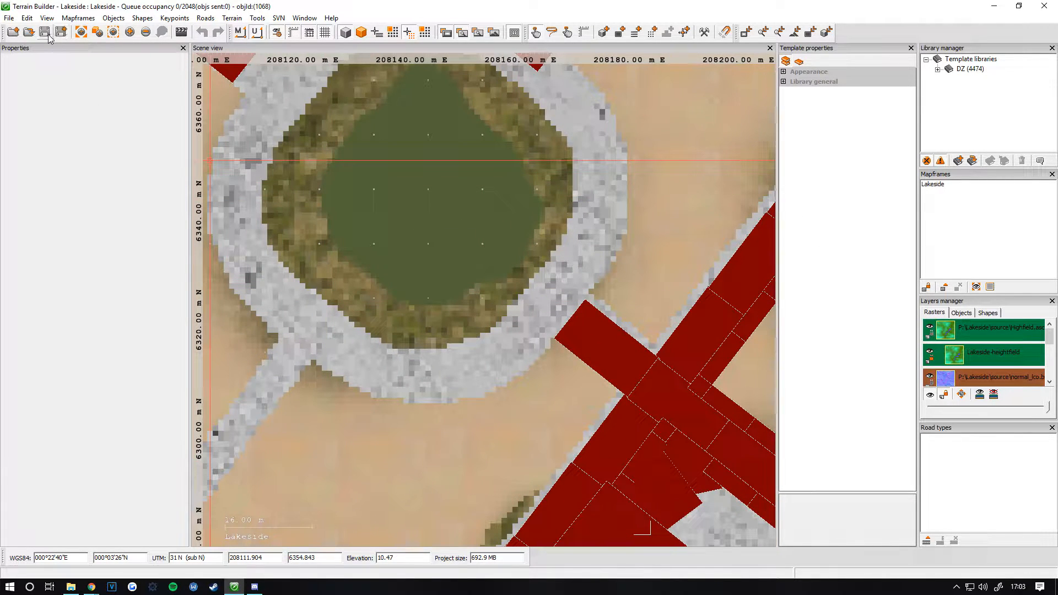
{"action": "left_click", "coordinate": [44, 32]}
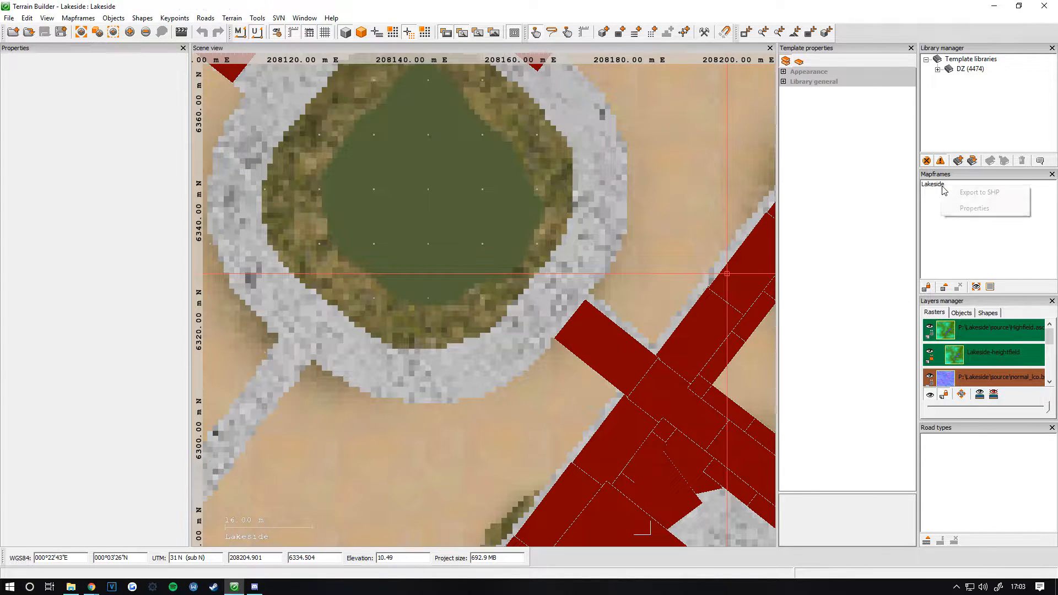
{"action": "left_click", "coordinate": [974, 207]}
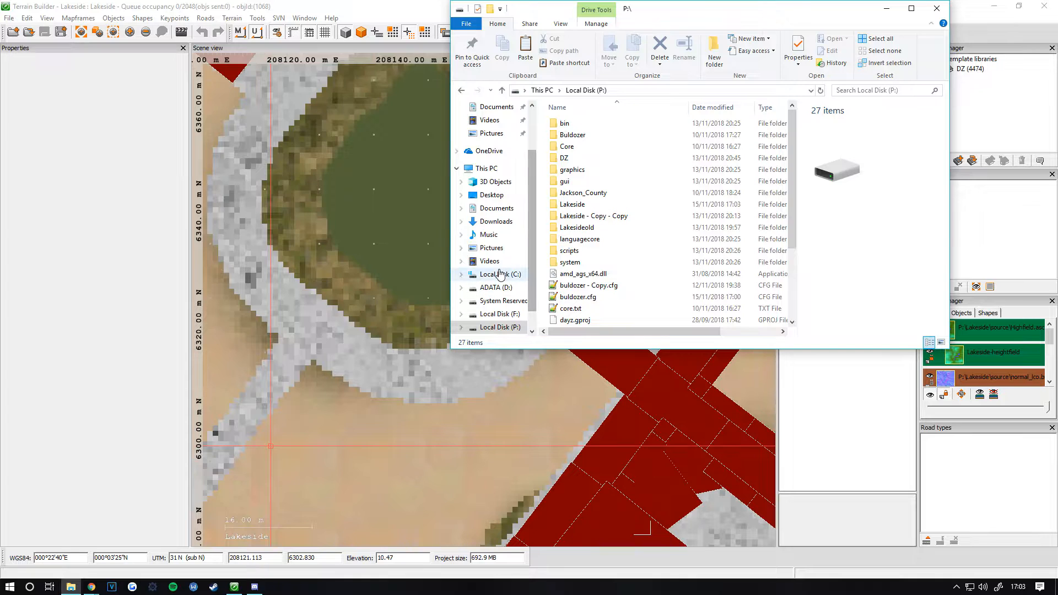
- Browse C:\SteamGames into DayZ Tools and select imageToPaaGUI.exe in Bin\ImageToPAA
{"action": "left_click", "coordinate": [499, 273]}
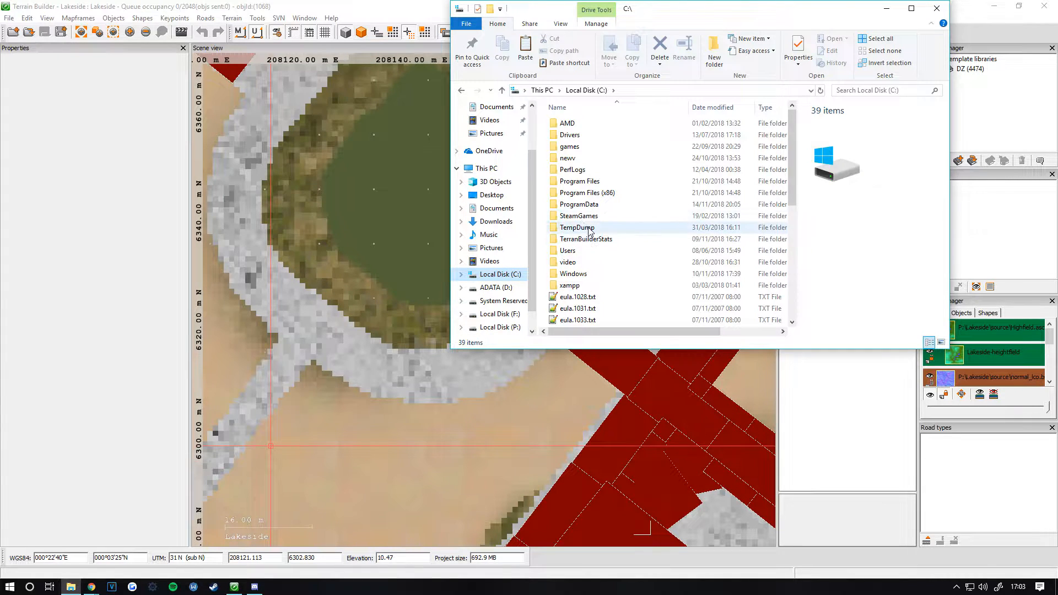
{"action": "double_click", "coordinate": [578, 215]}
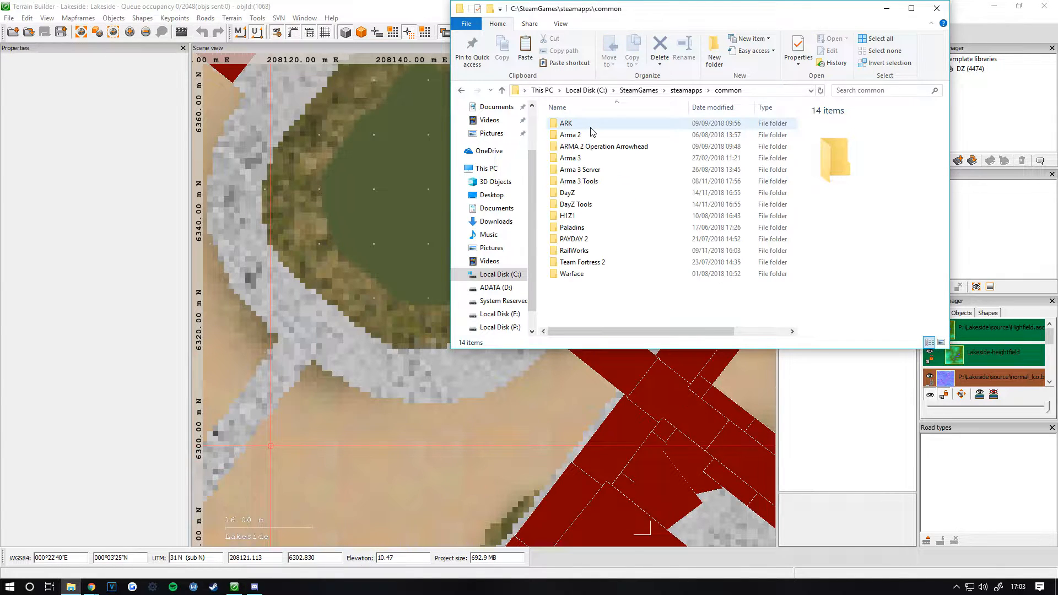
{"action": "mouse_move", "coordinate": [575, 204]}
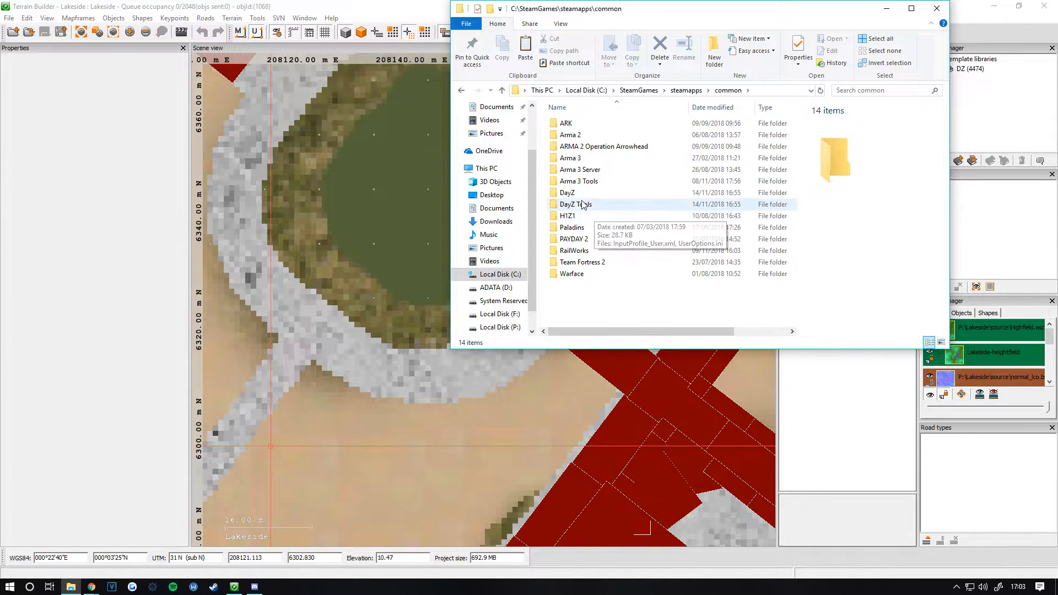
{"action": "double_click", "coordinate": [574, 204]}
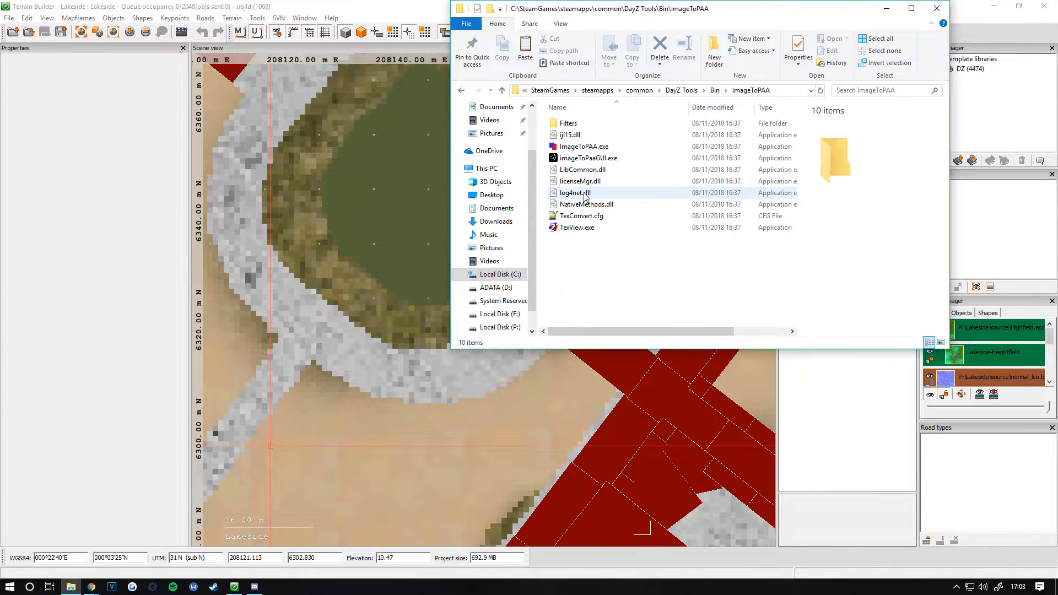
{"action": "mouse_move", "coordinate": [587, 158]}
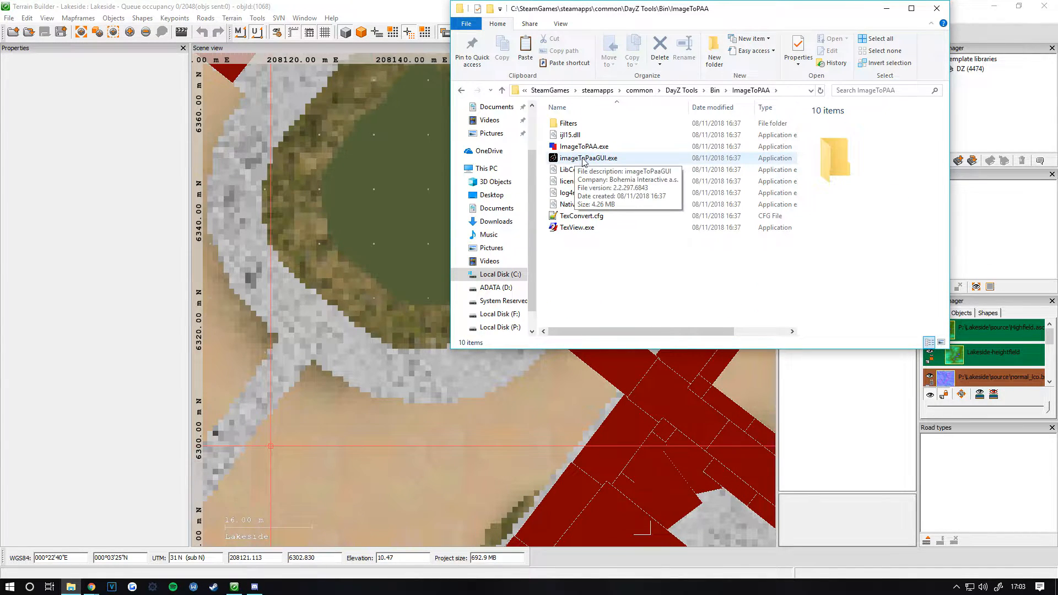
{"action": "left_click", "coordinate": [586, 158]}
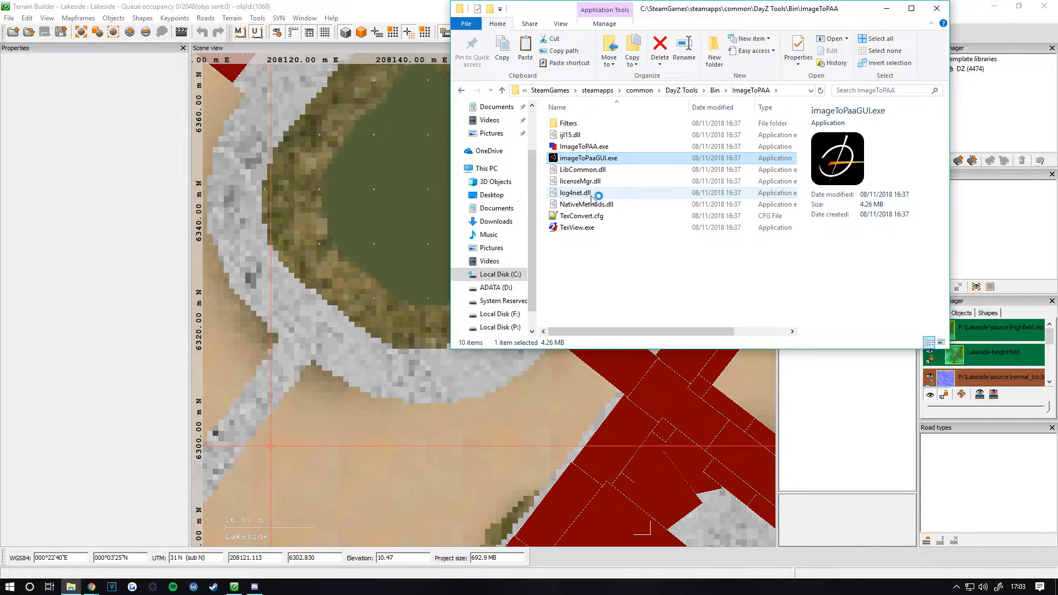
- Launch imageToPaaGUI and add P:\Lakeside\data\layers as the source directory, queuing 242 PNGs
{"action": "double_click", "coordinate": [586, 159]}
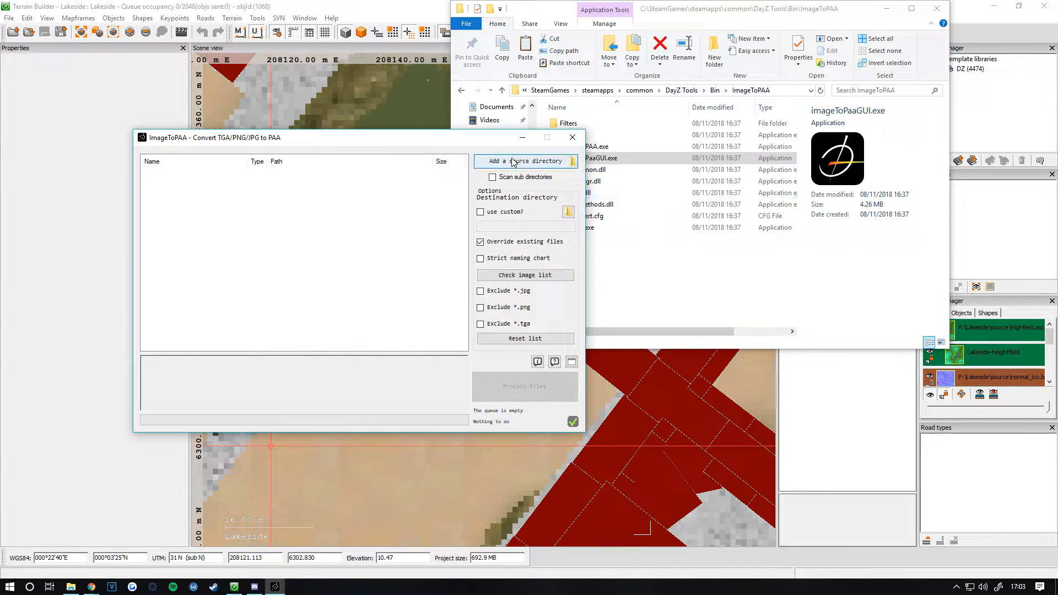
{"action": "left_click", "coordinate": [525, 161]}
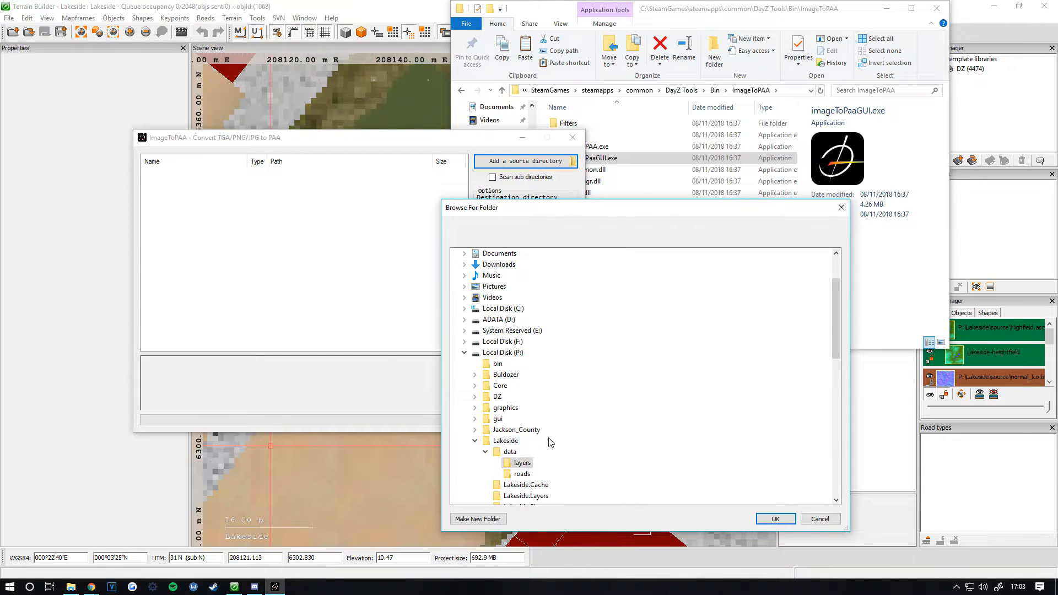
{"action": "left_click", "coordinate": [774, 519]}
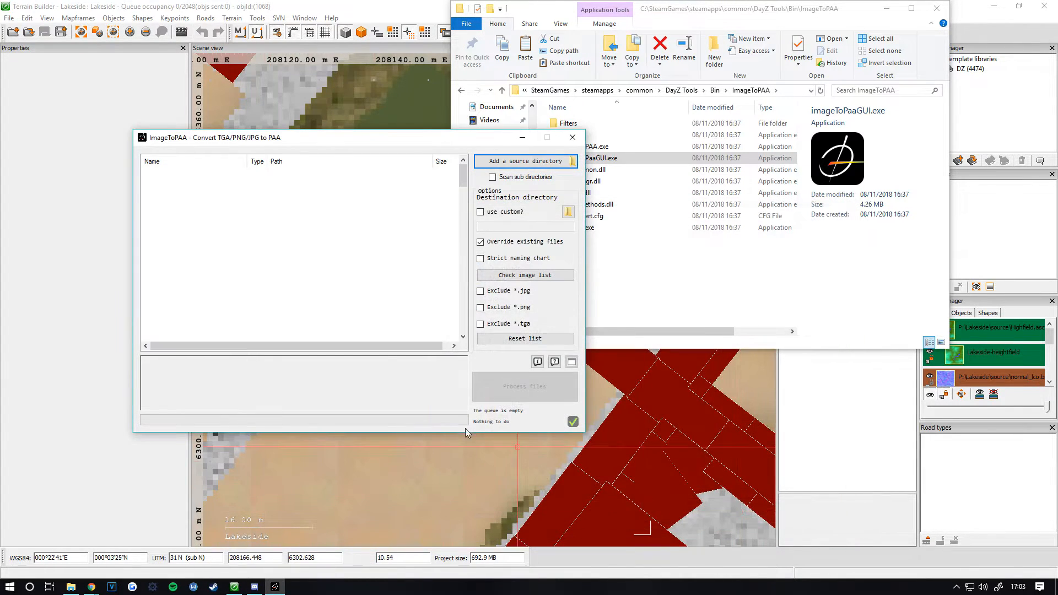
{"action": "left_click", "coordinate": [525, 161]}
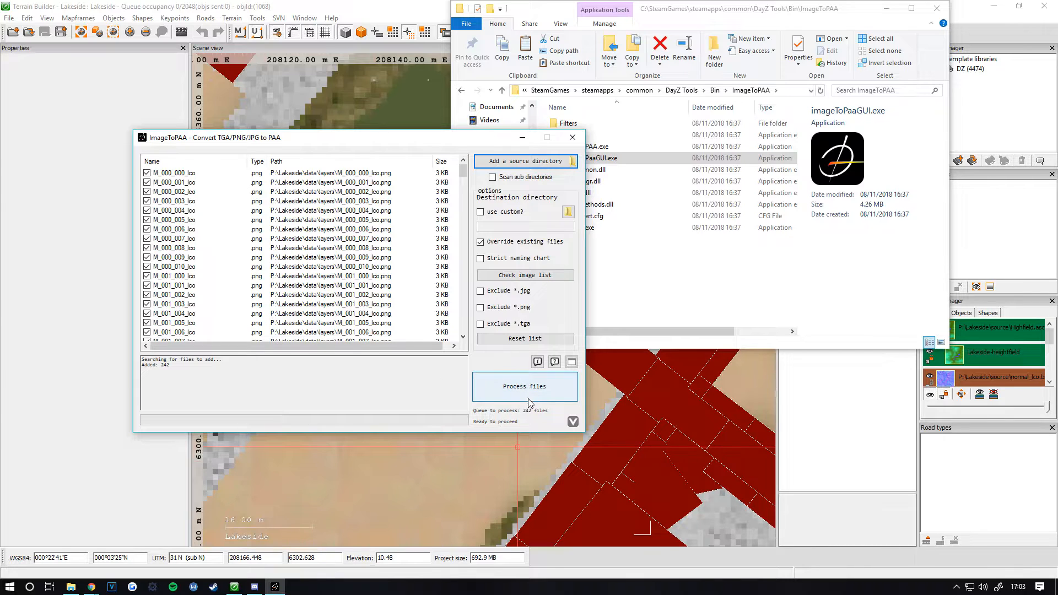